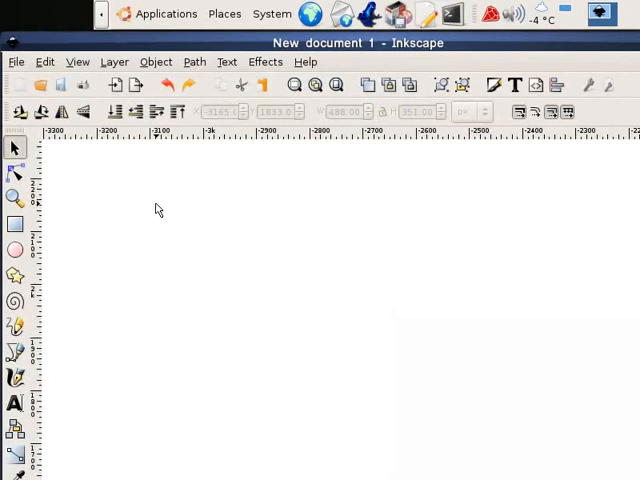
{"action": "mouse_move", "coordinate": [87, 239]}
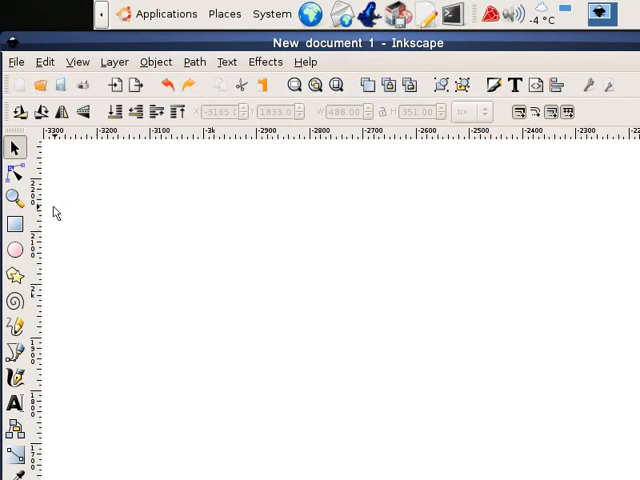
{"action": "mouse_move", "coordinate": [90, 162]}
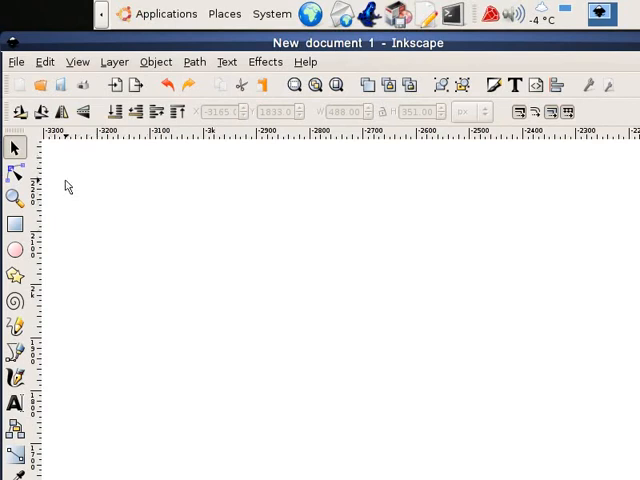
{"action": "mouse_move", "coordinate": [58, 177]}
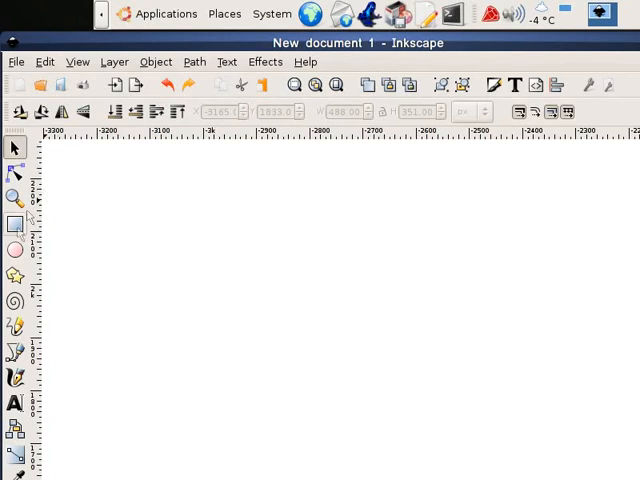
Draw a large rectangle, about 654 by 494 px, over the page's top-left
{"action": "left_click", "coordinate": [15, 224]}
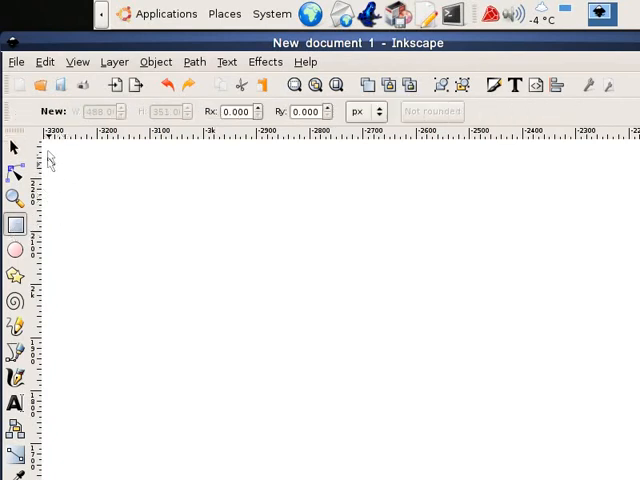
{"action": "left_click_drag", "start_coordinate": [48, 150], "coordinate": [210, 305]}
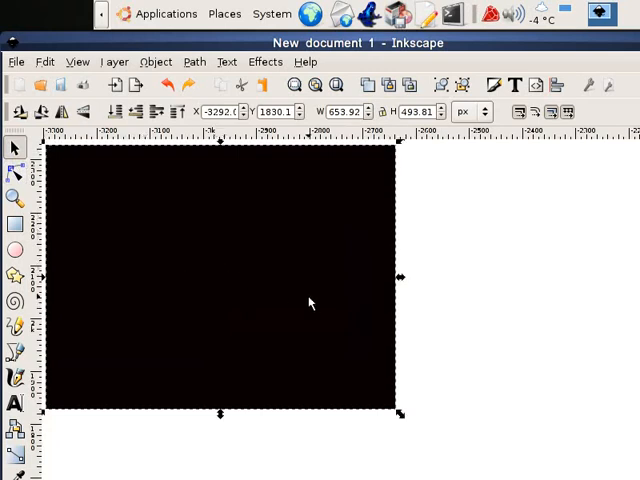
{"action": "mouse_move", "coordinate": [311, 292]}
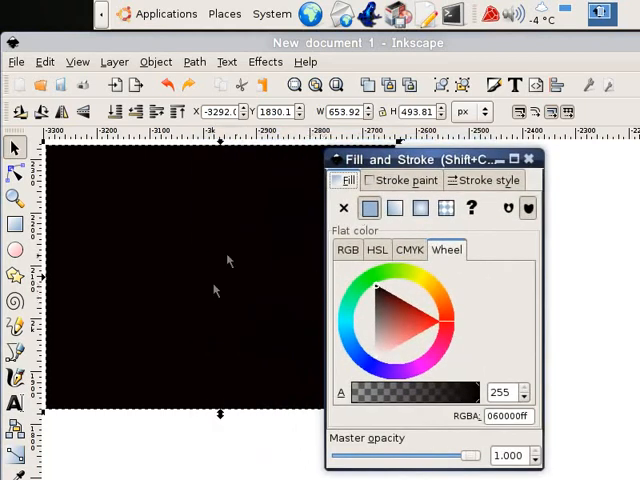
Recolour the rectangle's fill to dark navy blue, RGBA 113355ff
{"action": "left_click", "coordinate": [412, 328]}
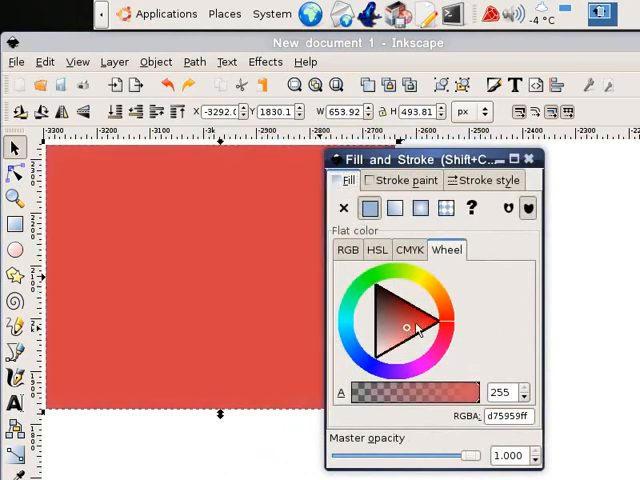
{"action": "left_click", "coordinate": [400, 318]}
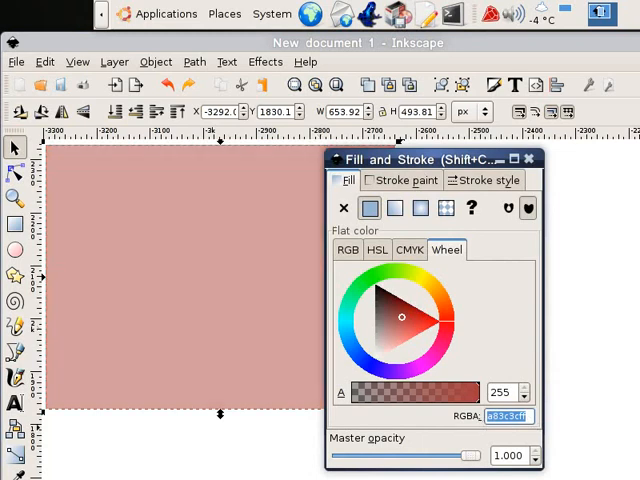
{"action": "left_click", "coordinate": [410, 337]}
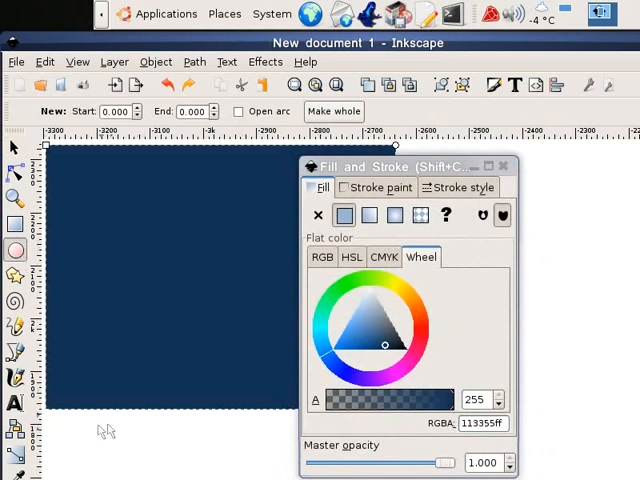
{"action": "mouse_move", "coordinate": [118, 438]}
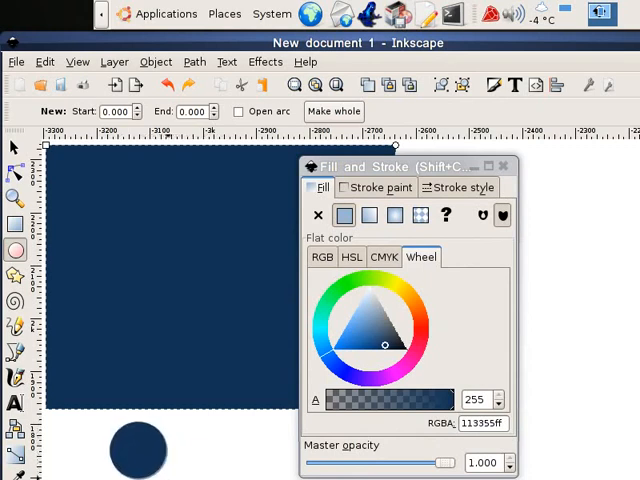
Fill the new circle bright red (fc0303) and move it onto the rectangle's upper-left
{"action": "left_click", "coordinate": [140, 450]}
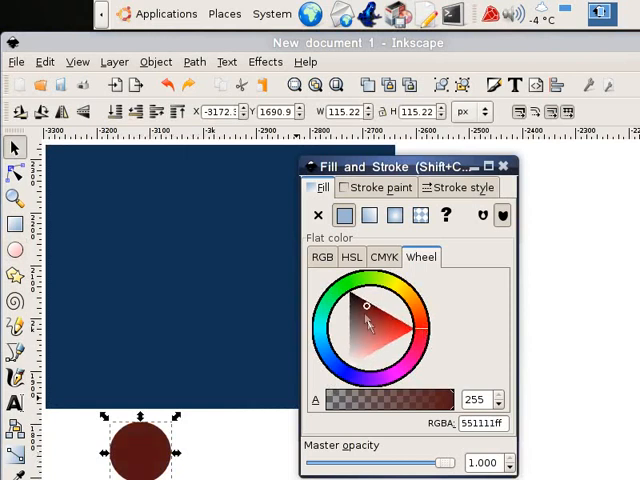
{"action": "left_click", "coordinate": [413, 335]}
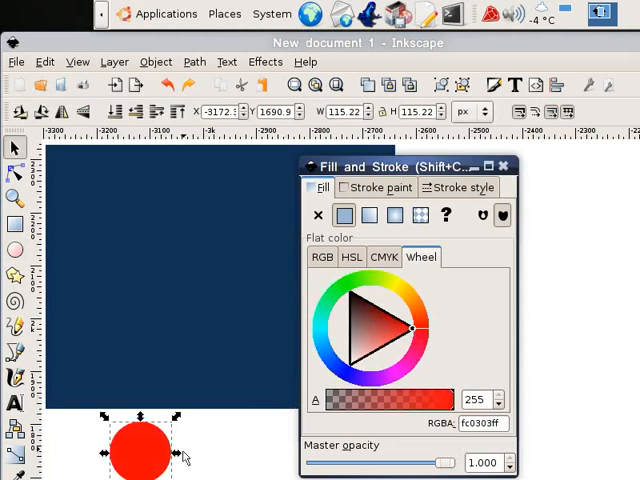
{"action": "left_click_drag", "start_coordinate": [140, 455], "coordinate": [135, 235]}
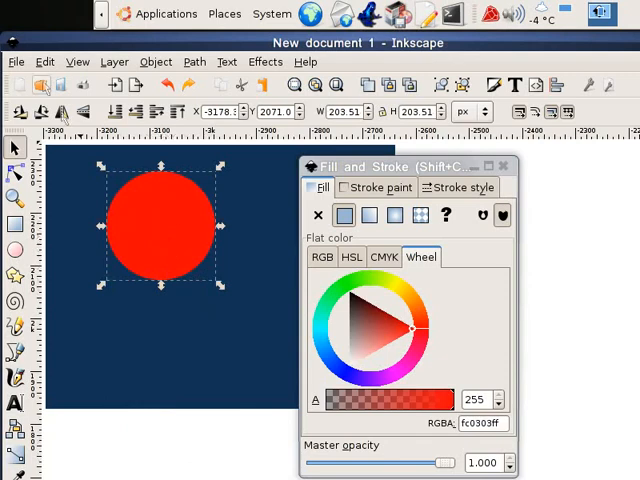
Duplicate the red circle, place the copy below the original, and fill it 910000
{"action": "left_click", "coordinate": [45, 61]}
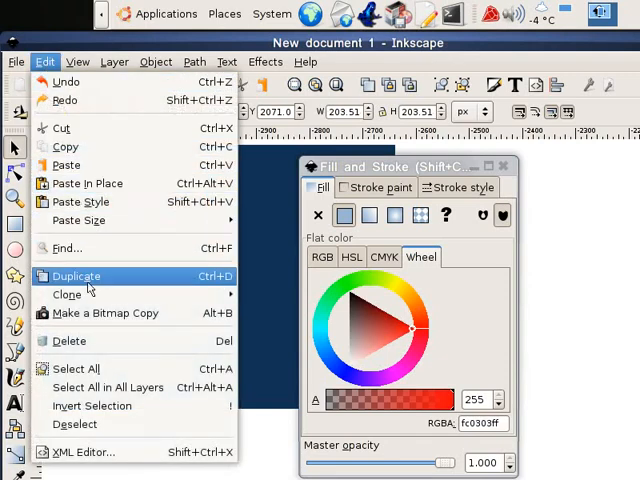
{"action": "left_click", "coordinate": [227, 61]}
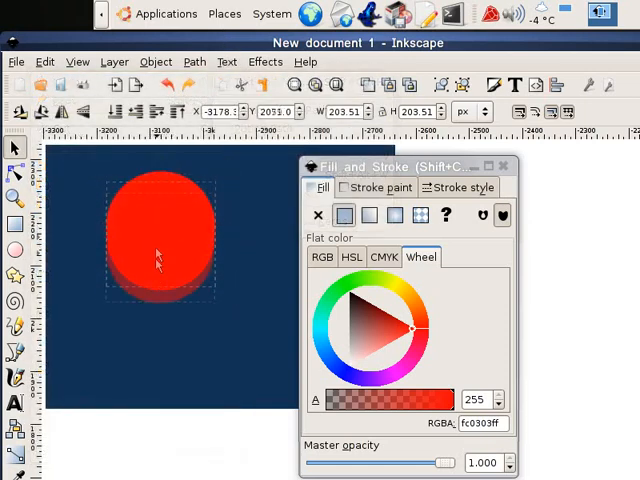
{"action": "left_click_drag", "start_coordinate": [157, 230], "coordinate": [137, 360]}
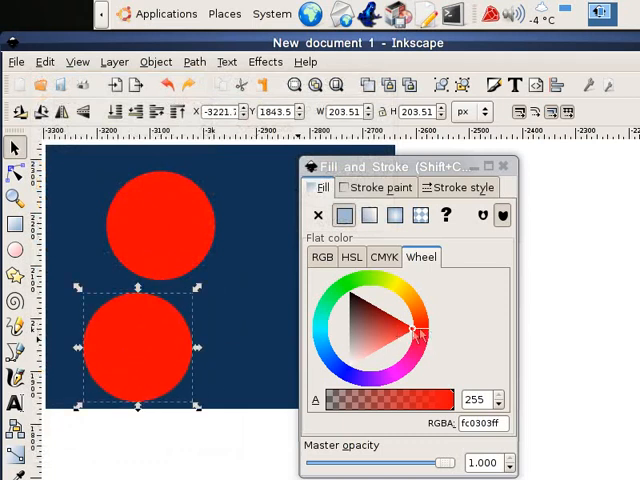
{"action": "left_click", "coordinate": [410, 328]}
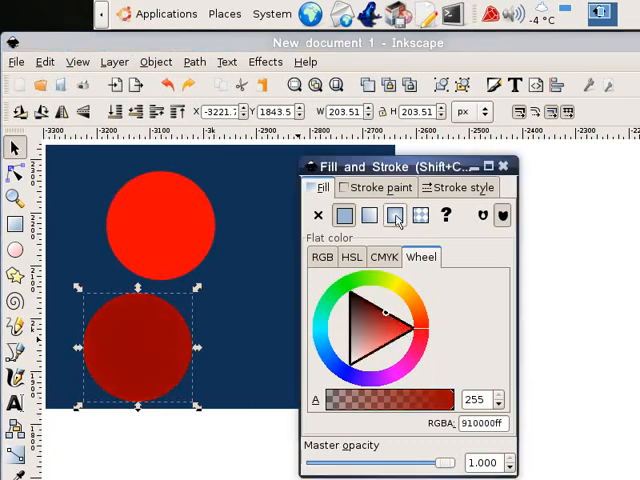
Switch the lower dark red circle's fill to a radial gradient
{"action": "left_click", "coordinate": [394, 216]}
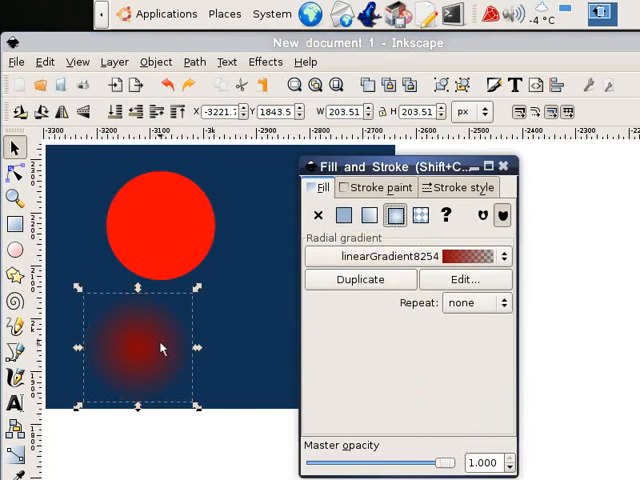
{"action": "mouse_move", "coordinate": [170, 320]}
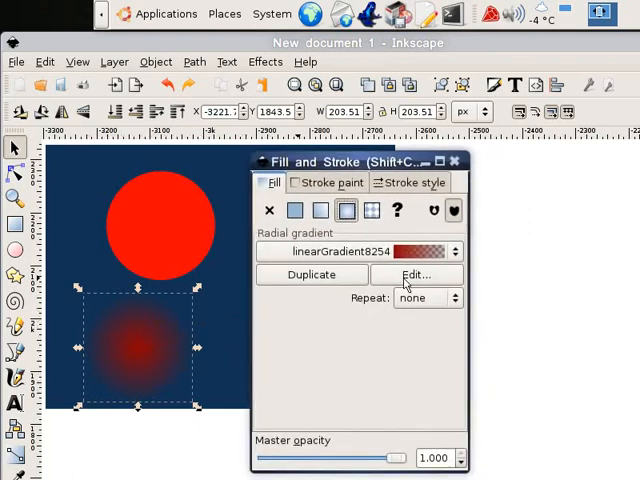
Open the circle's radial gradient in the Gradient editor and select its outer stop
{"action": "left_click", "coordinate": [413, 274]}
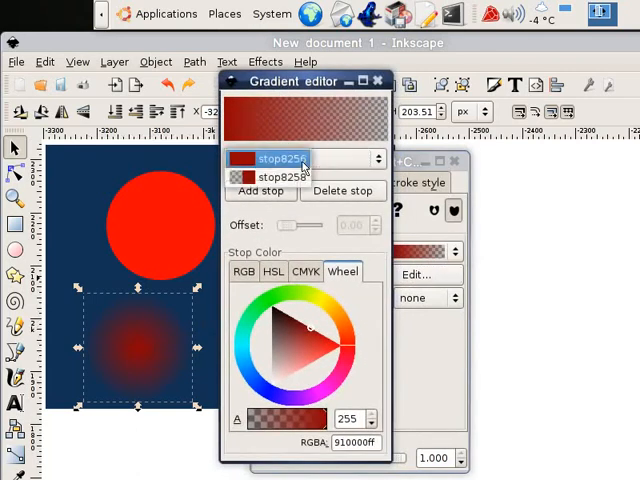
{"action": "left_click", "coordinate": [280, 177]}
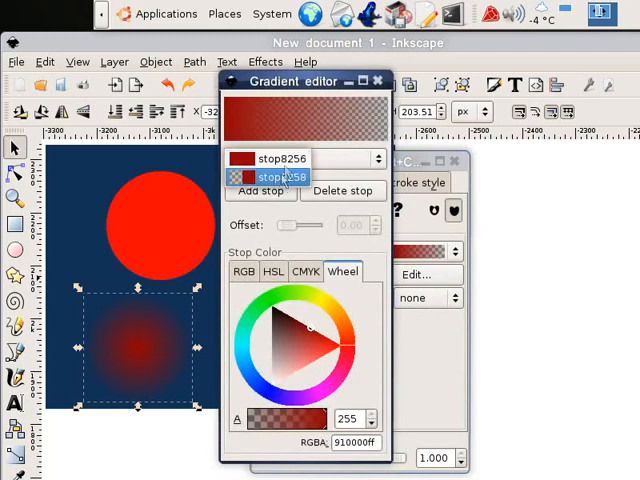
{"action": "left_click", "coordinate": [290, 158]}
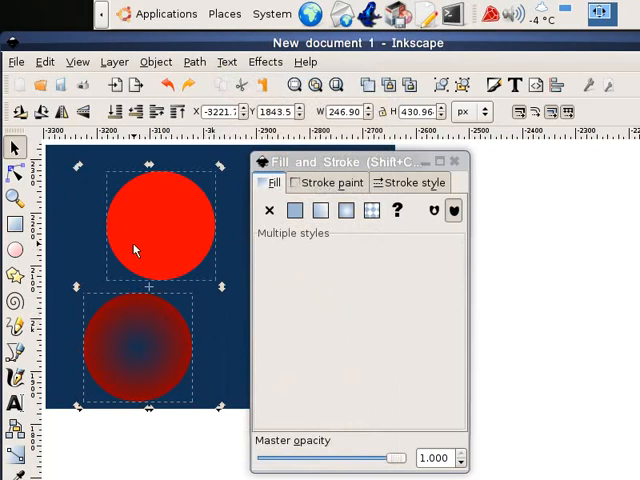
{"action": "mouse_move", "coordinate": [130, 325]}
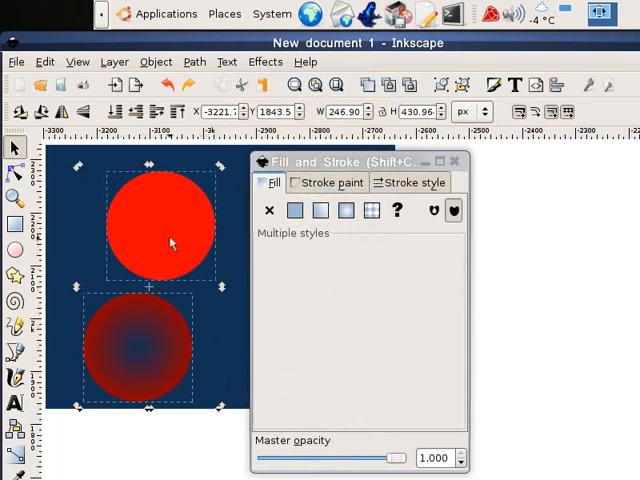
{"action": "mouse_move", "coordinate": [202, 175]}
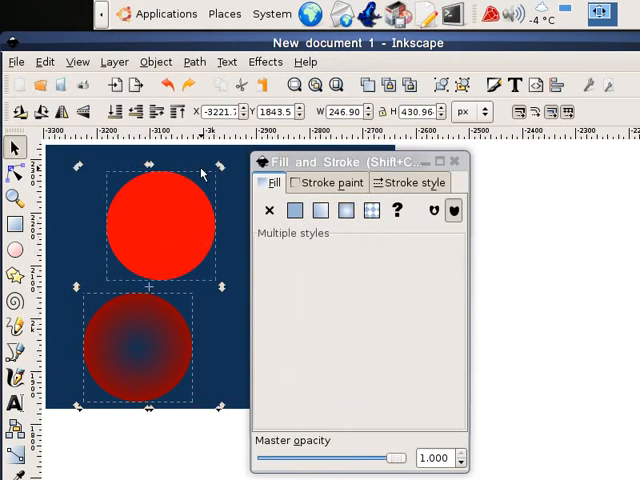
{"action": "mouse_move", "coordinate": [202, 175]}
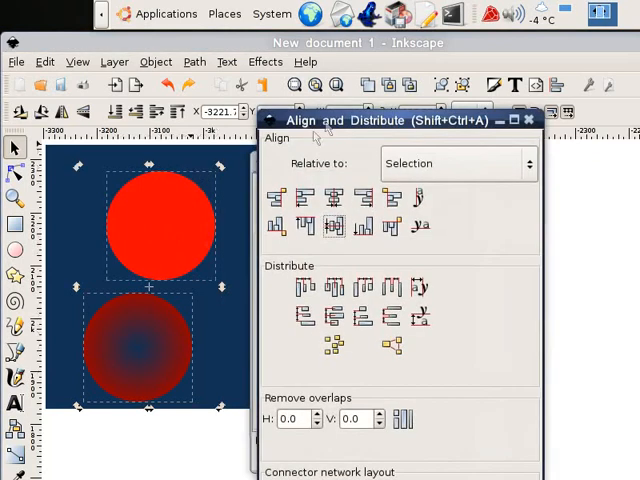
Centre the red and gradient circles on a shared vertical axis via Align and Distribute
{"action": "left_click_drag", "start_coordinate": [395, 120], "coordinate": [320, 96]}
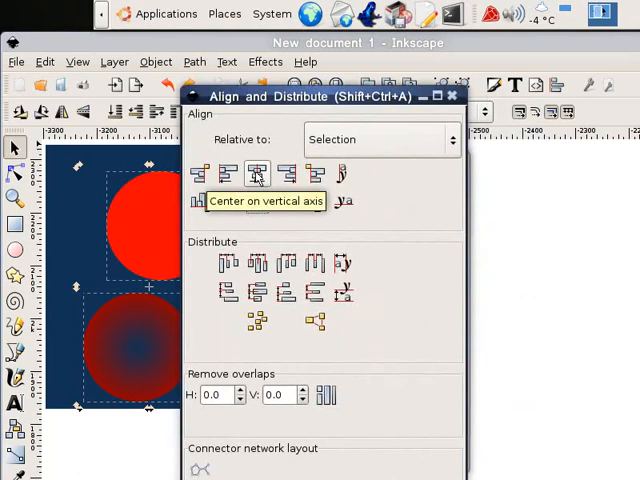
{"action": "left_click", "coordinate": [257, 174]}
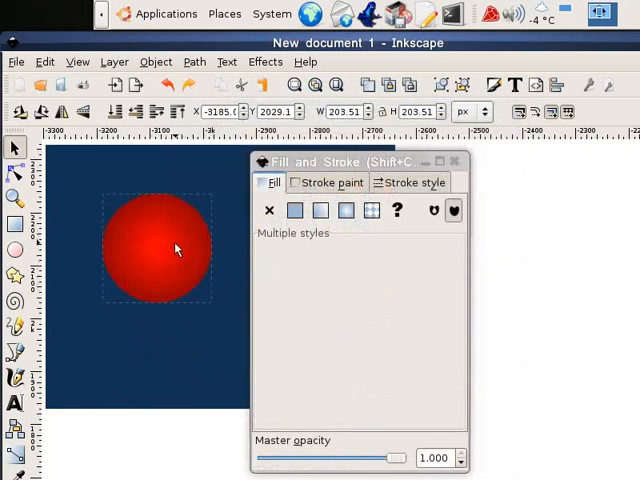
Select the red globe, then the white highlight circle over its top
{"action": "left_click", "coordinate": [157, 247]}
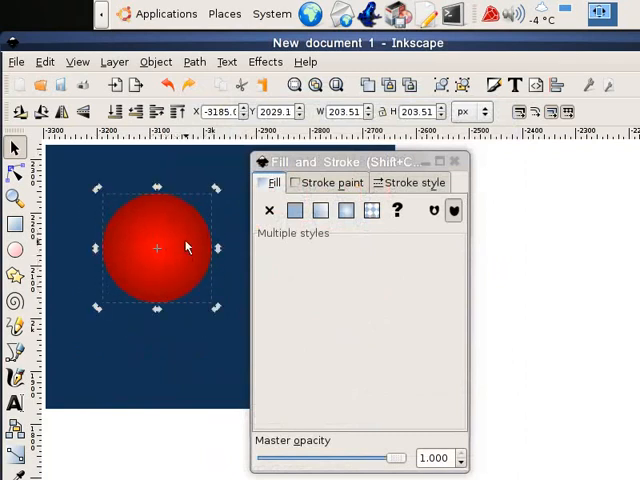
{"action": "mouse_move", "coordinate": [138, 449]}
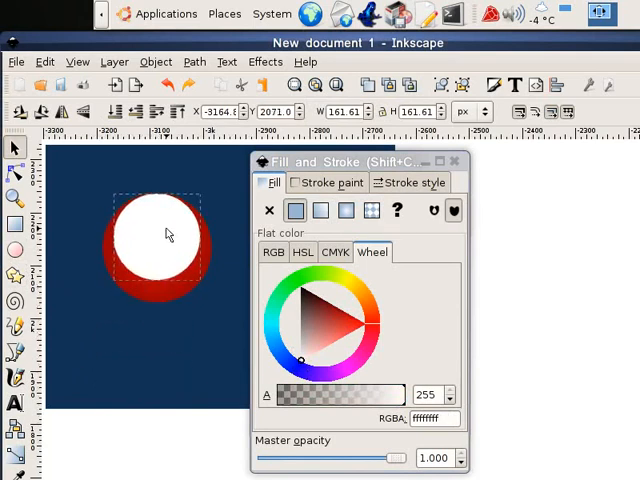
{"action": "left_click", "coordinate": [168, 237]}
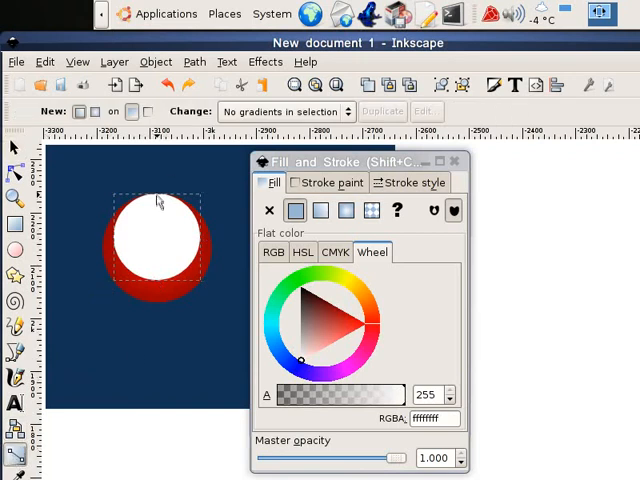
Give the white circle a linear gradient fading from solid white to transparent downward
{"action": "left_click", "coordinate": [320, 210]}
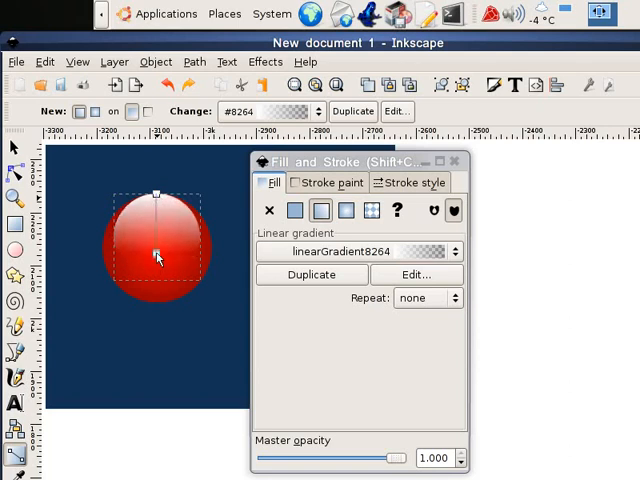
{"action": "left_click", "coordinate": [294, 210]}
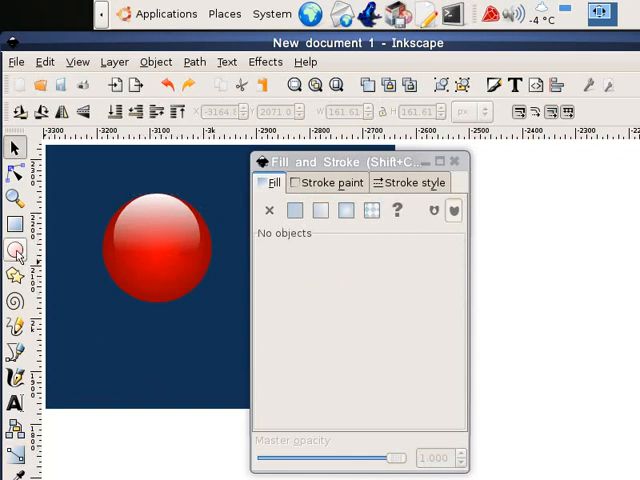
Draw a flat ellipse below the globe, fill it black, and apply a radial gradient
{"action": "left_click", "coordinate": [15, 250]}
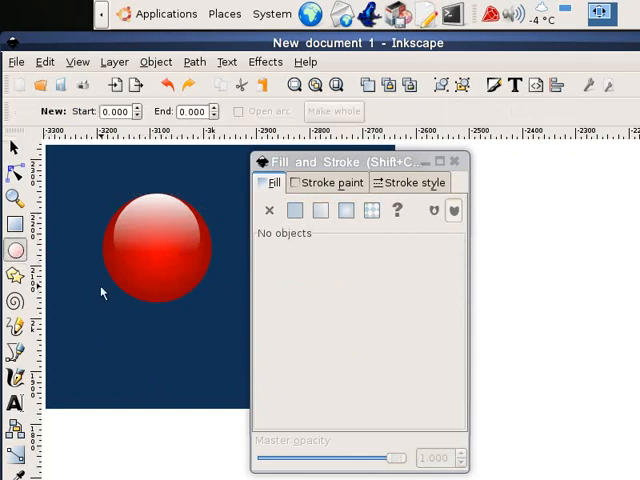
{"action": "mouse_move", "coordinate": [108, 313]}
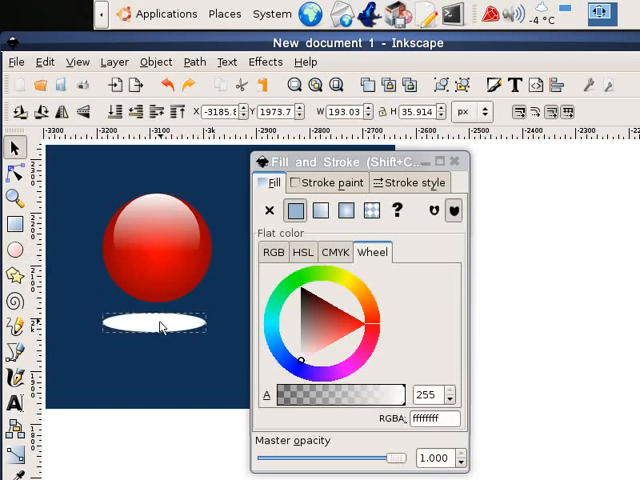
{"action": "left_click", "coordinate": [157, 320]}
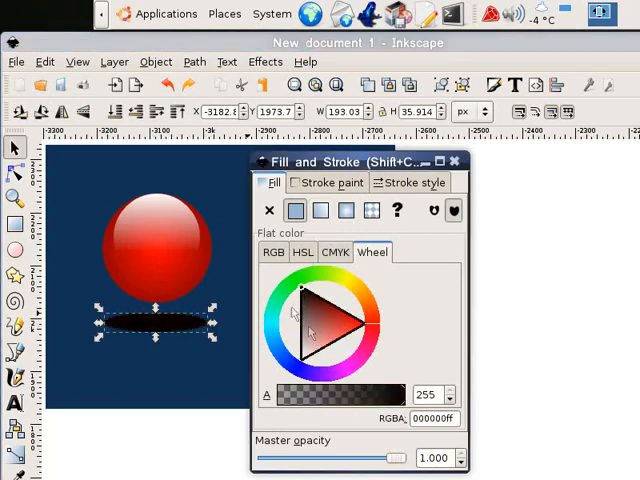
{"action": "mouse_move", "coordinate": [345, 211]}
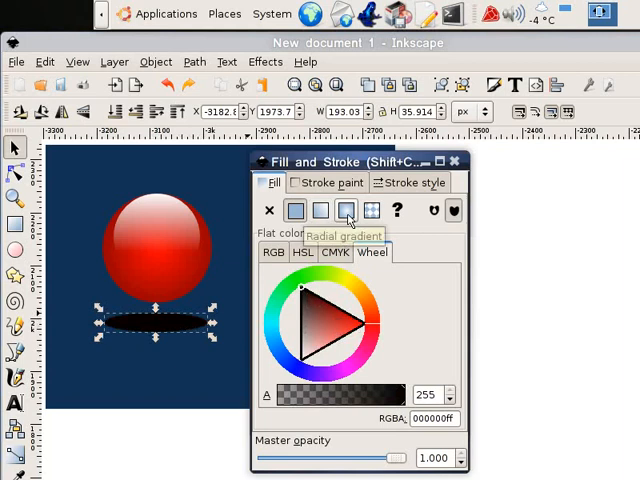
{"action": "left_click", "coordinate": [345, 210]}
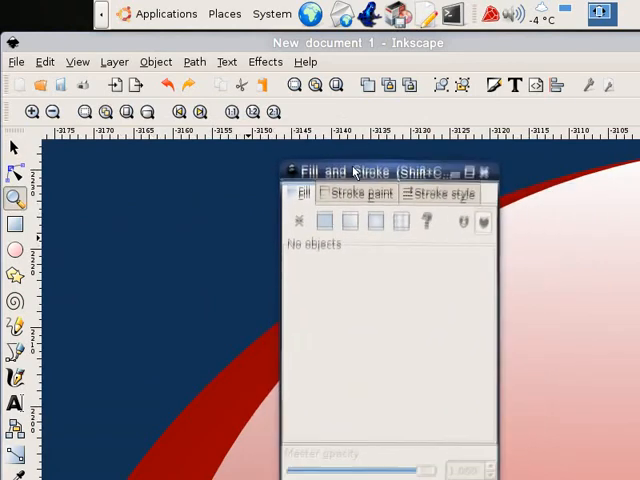
{"action": "left_click", "coordinate": [53, 111]}
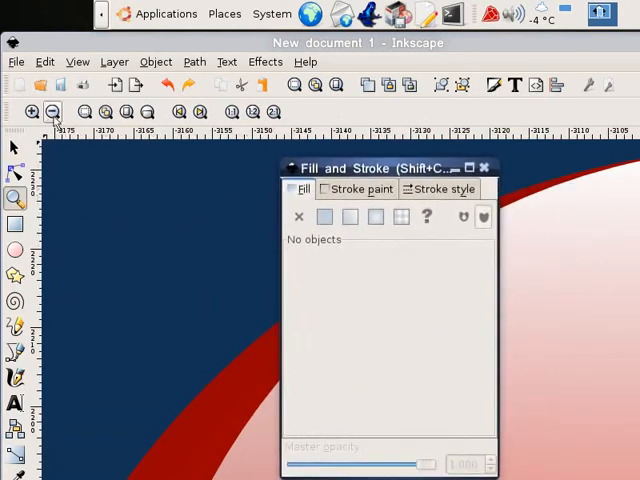
{"action": "left_click", "coordinate": [53, 111]}
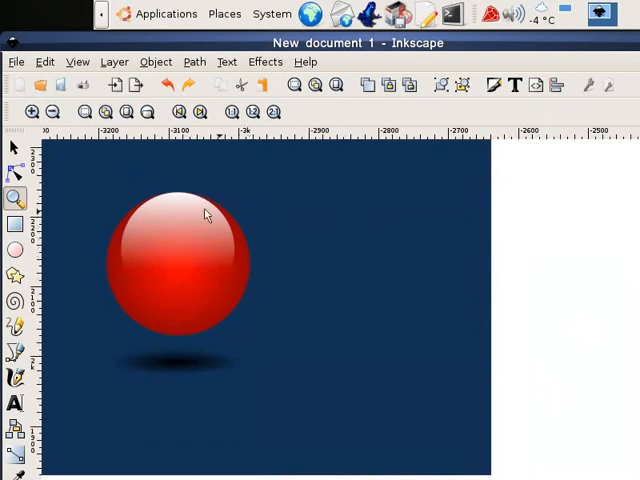
{"action": "mouse_move", "coordinate": [130, 205]}
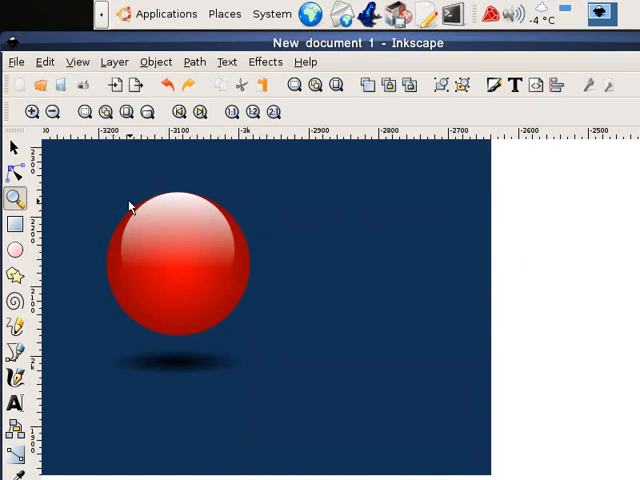
{"action": "mouse_move", "coordinate": [115, 207]}
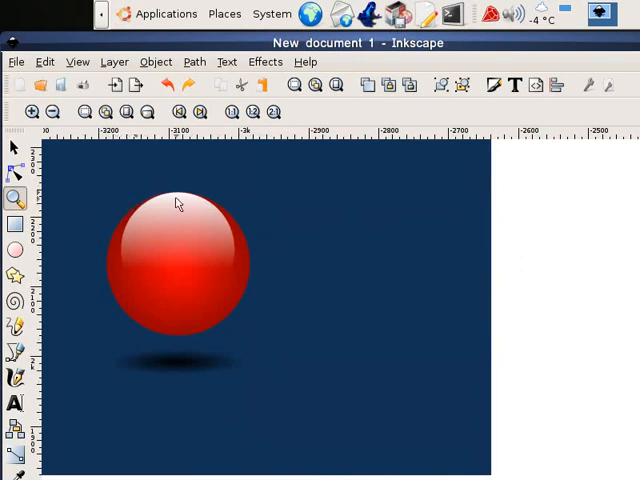
{"action": "mouse_move", "coordinate": [222, 178]}
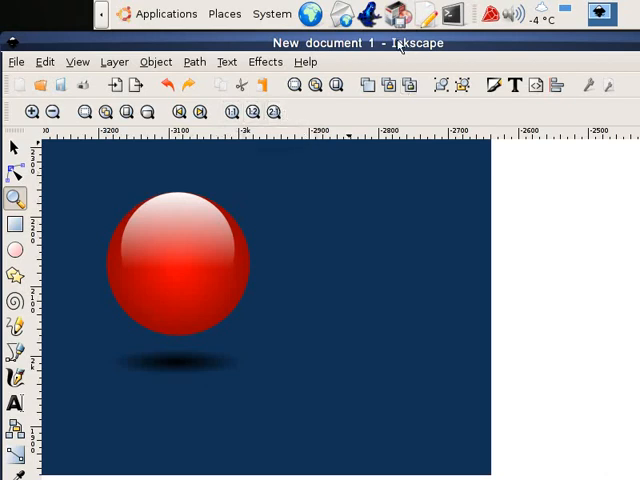
{"action": "mouse_move", "coordinate": [493, 42]}
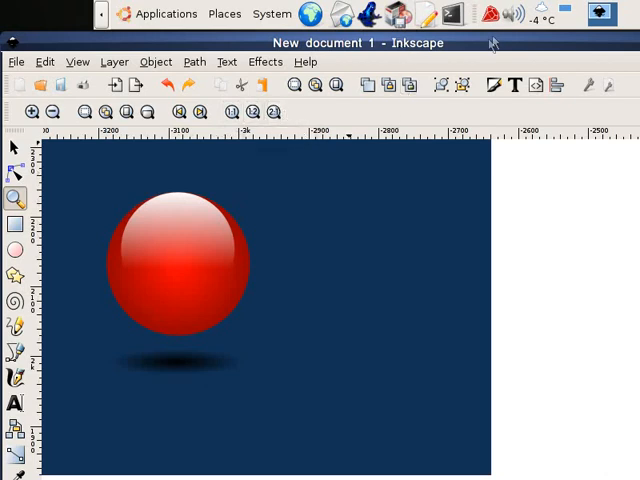